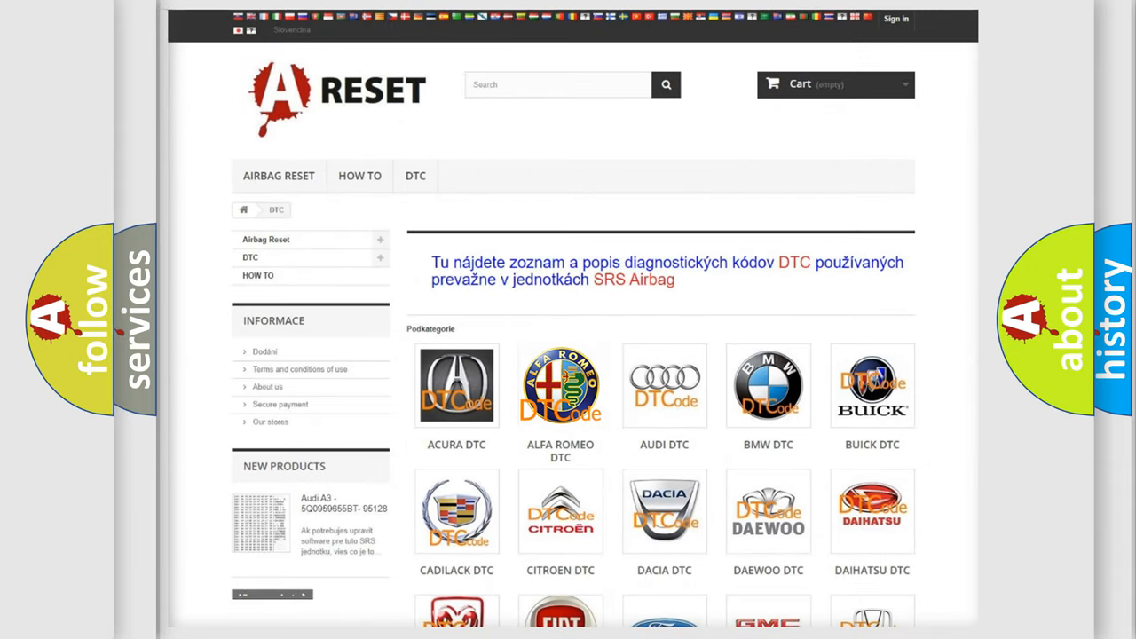
Open the Alfa Romeo trouble code list and scroll to the C1305-09 code card
{"action": "left_click", "coordinate": [560, 385]}
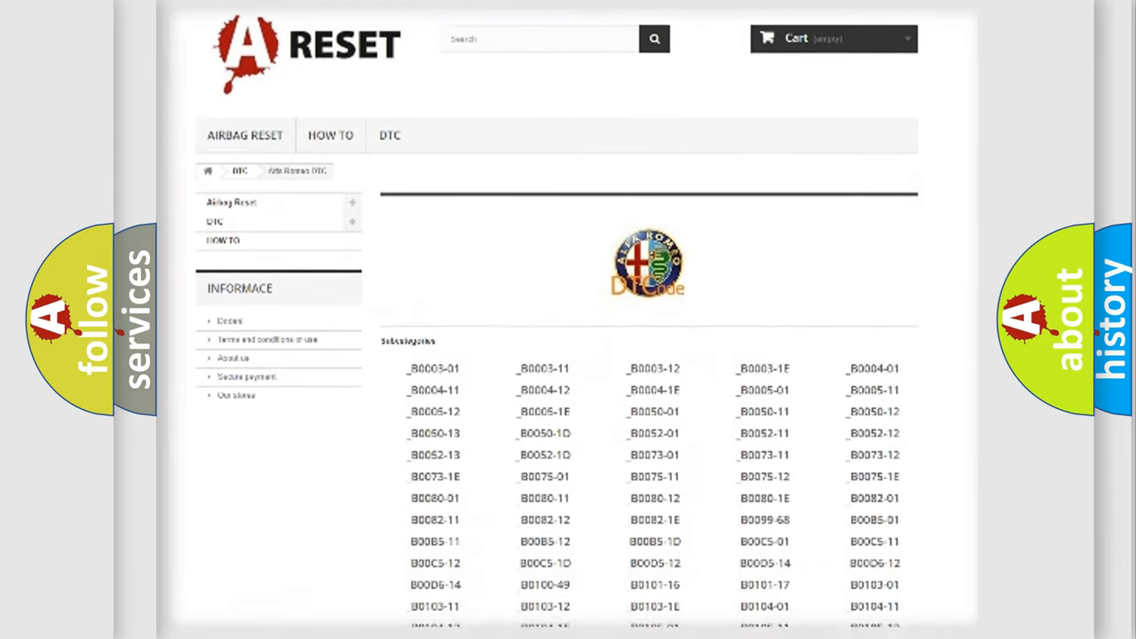
{"action": "scroll", "scroll_direction": "down", "scroll_amount": 3}
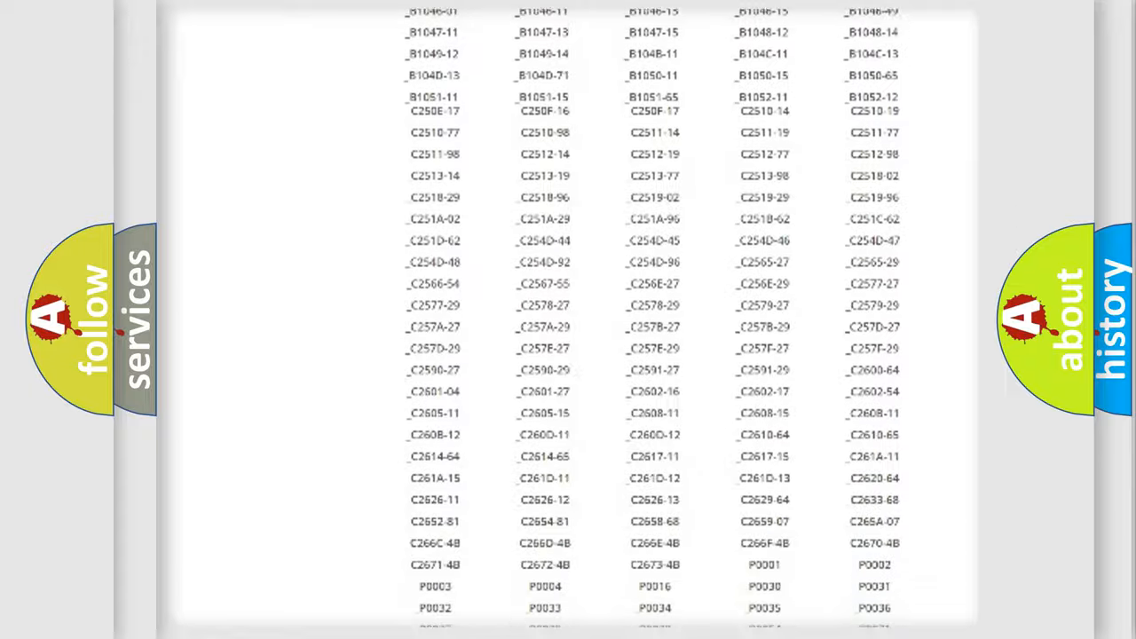
{"action": "scroll", "scroll_direction": "up", "scroll_amount": 3}
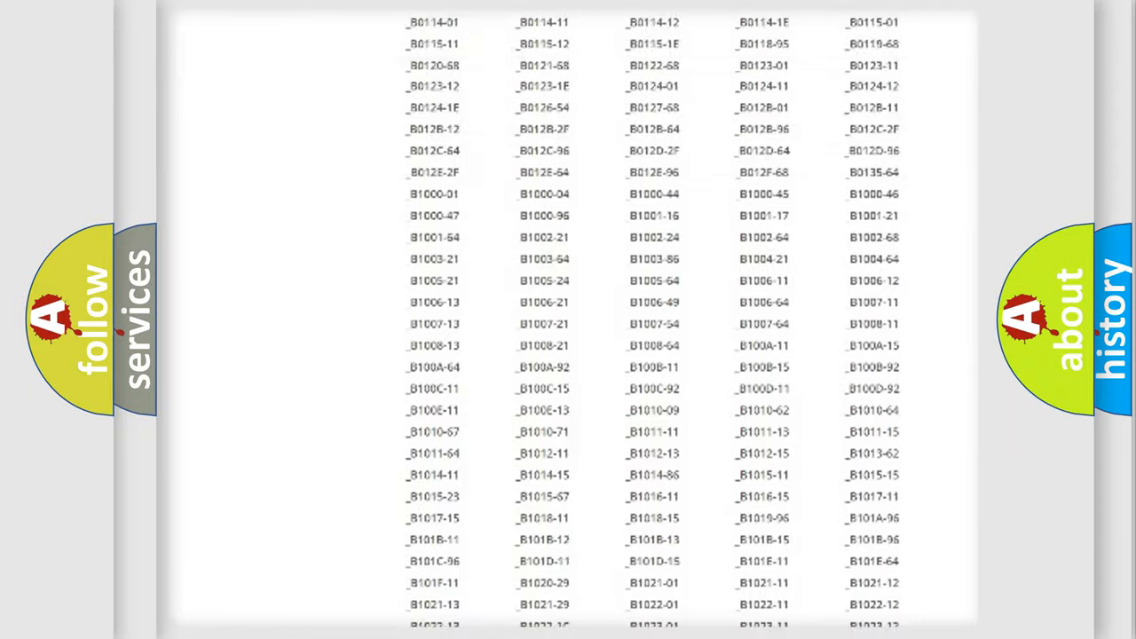
{"action": "scroll", "scroll_direction": "up", "scroll_amount": 3}
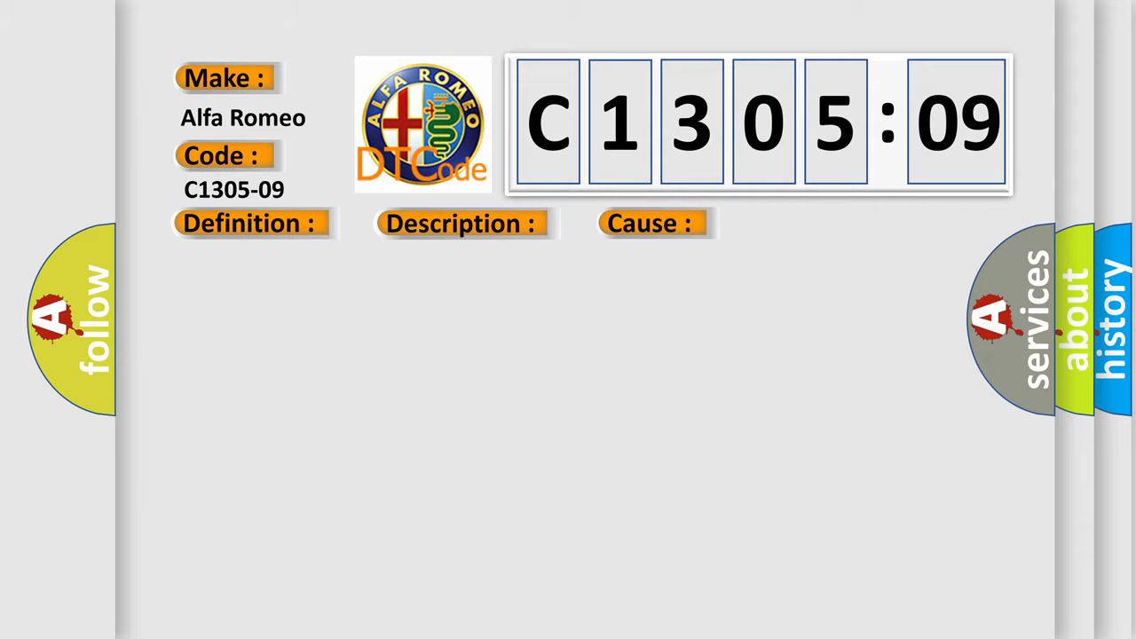
Reveal the C1305-09 definition: Component Failure not assignable to a specific sub type
{"action": "left_click", "coordinate": [249, 223]}
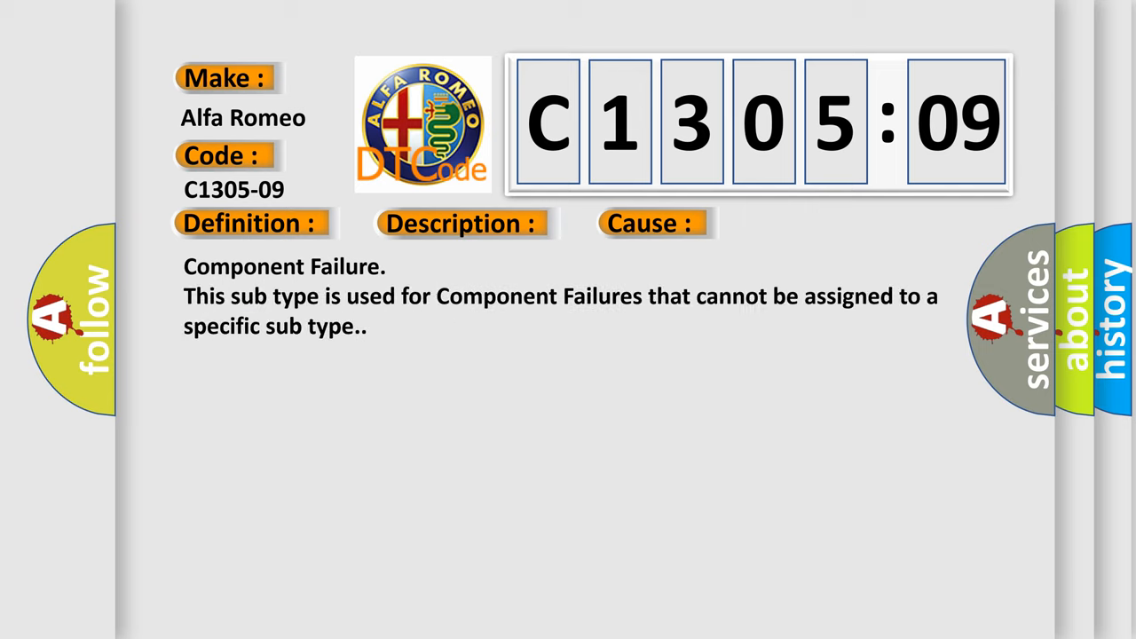